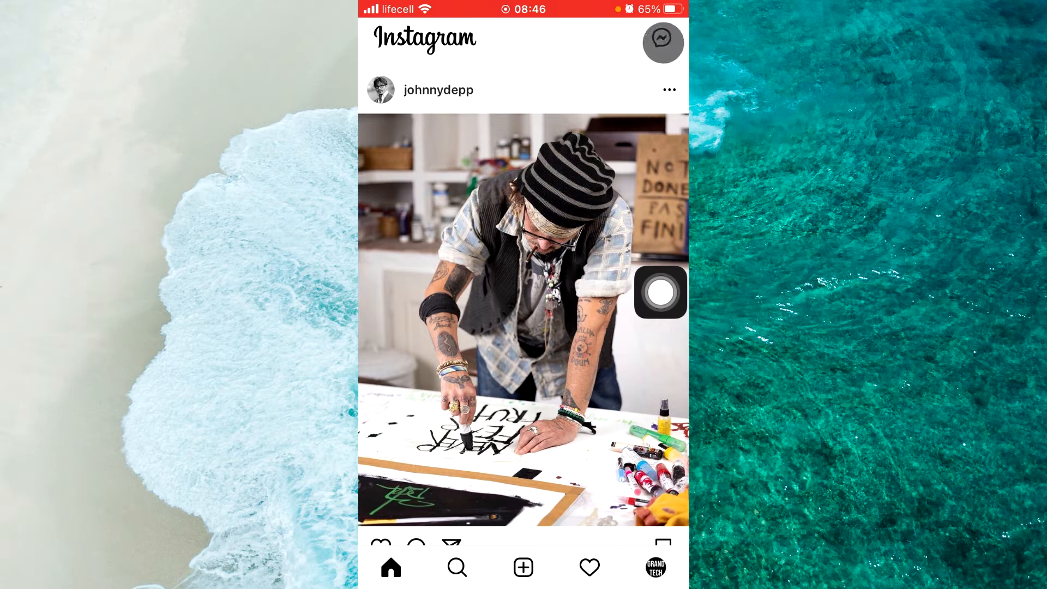
Open the direct messages inbox from the Messenger icon on the home feed
click(659, 43)
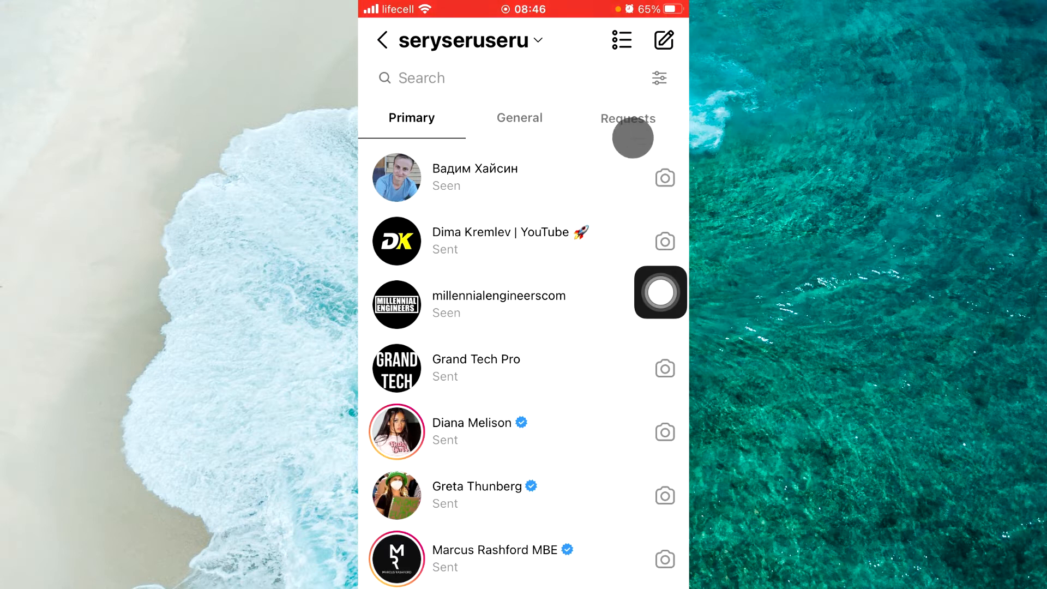
Open the Requests tab to show top requests and the hidden requests entry
click(628, 119)
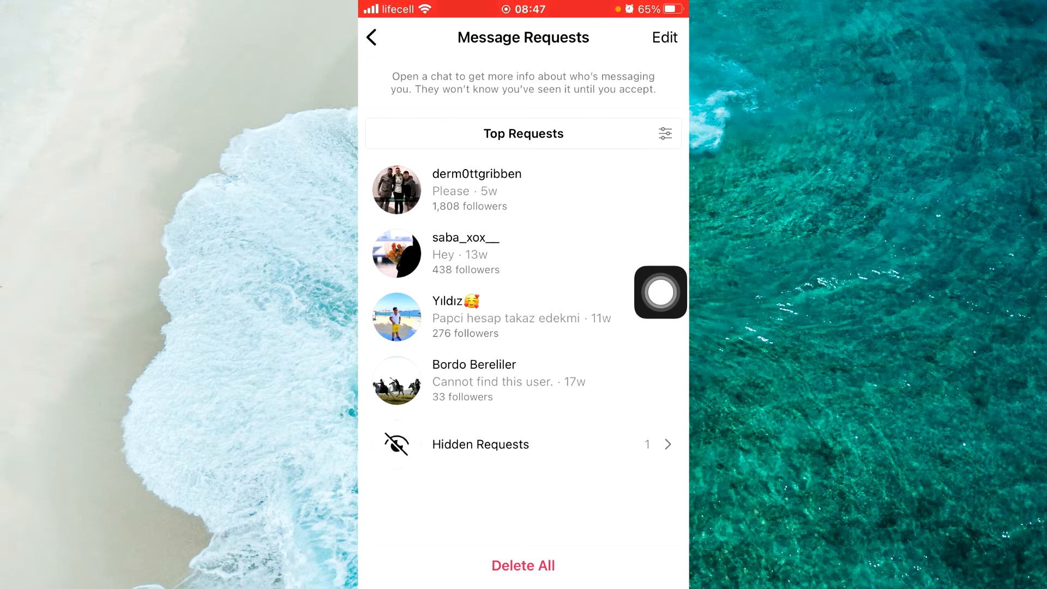
click(512, 429)
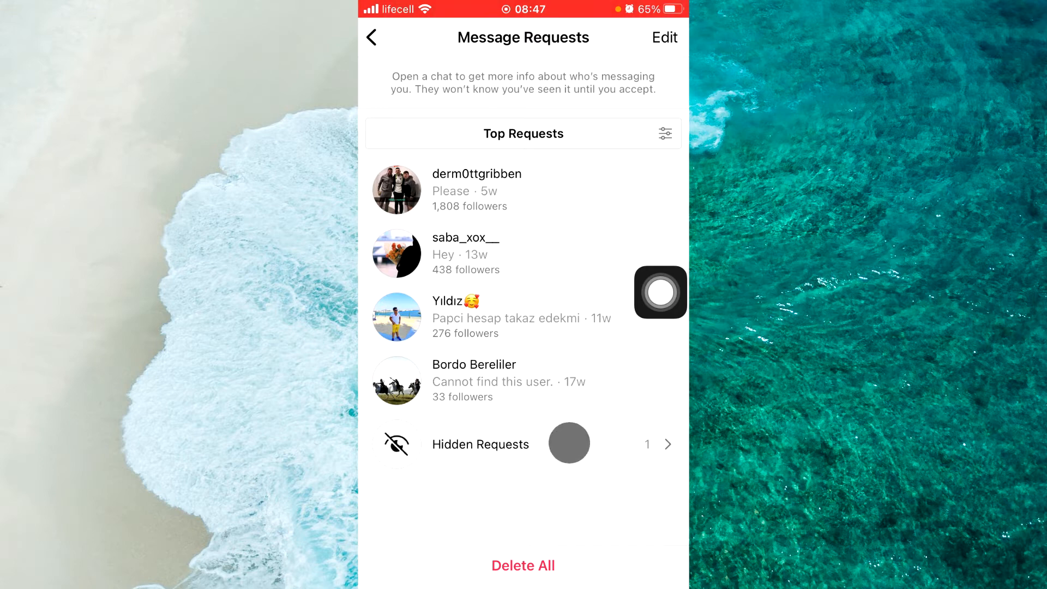
Open Hidden Requests, scroll through Shofe's chat, and return to Message Requests
click(481, 444)
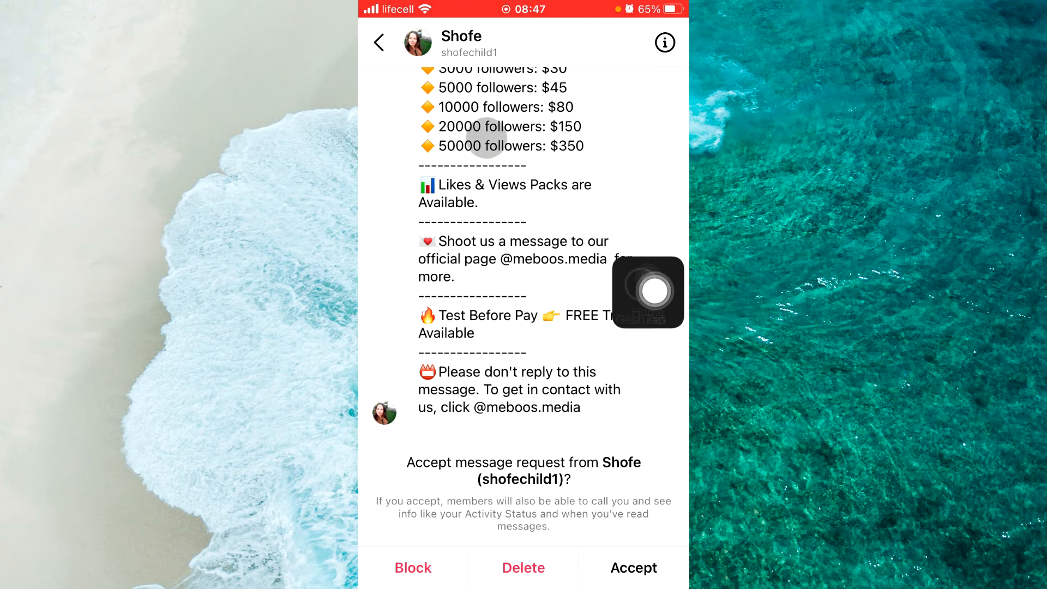
scroll(down, 3)
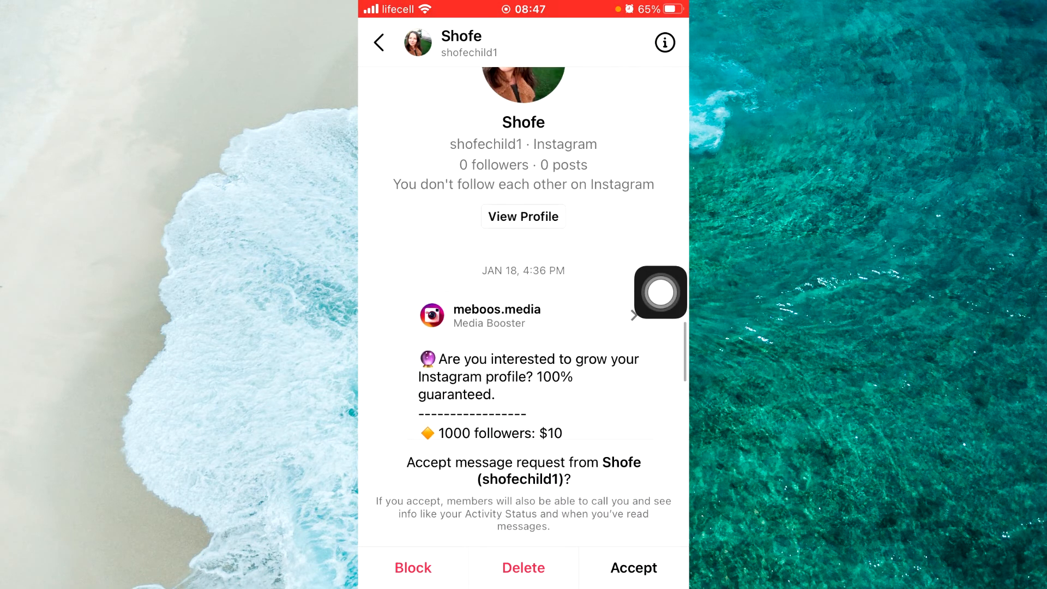
scroll(down, 3)
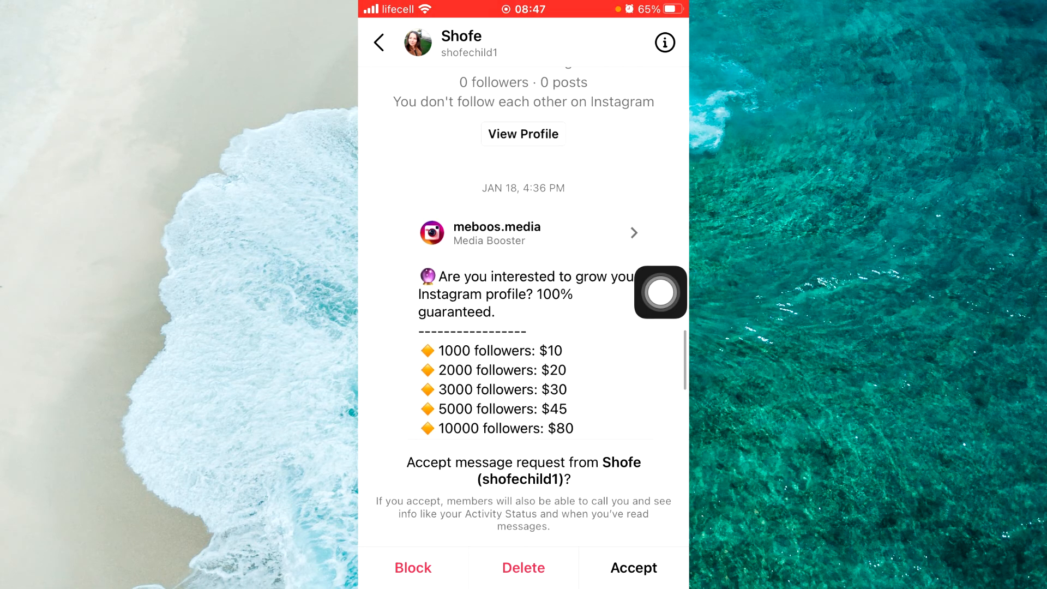
scroll(down, 3)
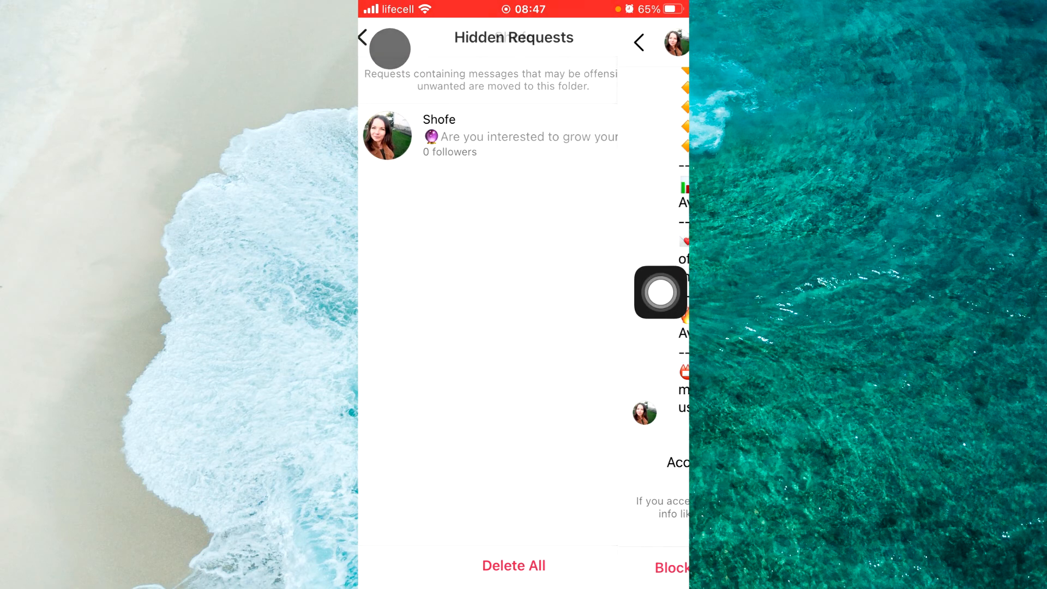
click(364, 38)
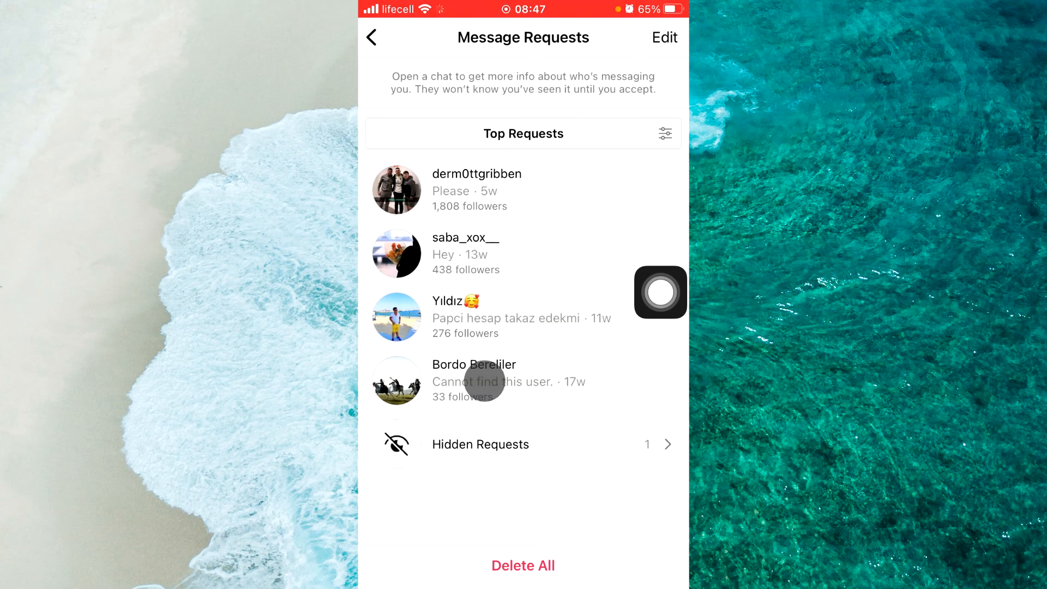